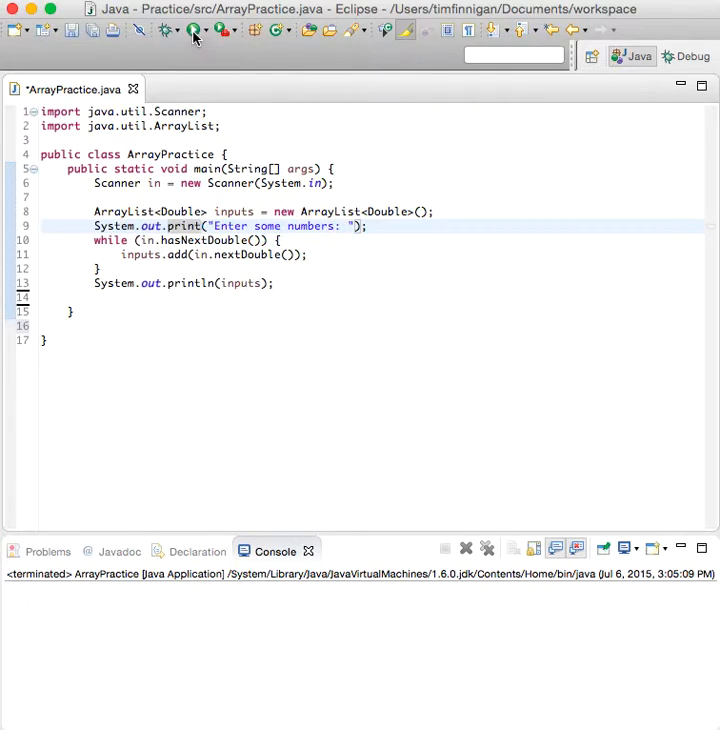
# - Run ArrayPractice and enter 1 2 3 4 5 done, producing [1.0, 2.0, 3.0, 4.0, 5.0]
pyautogui.click(192, 32)
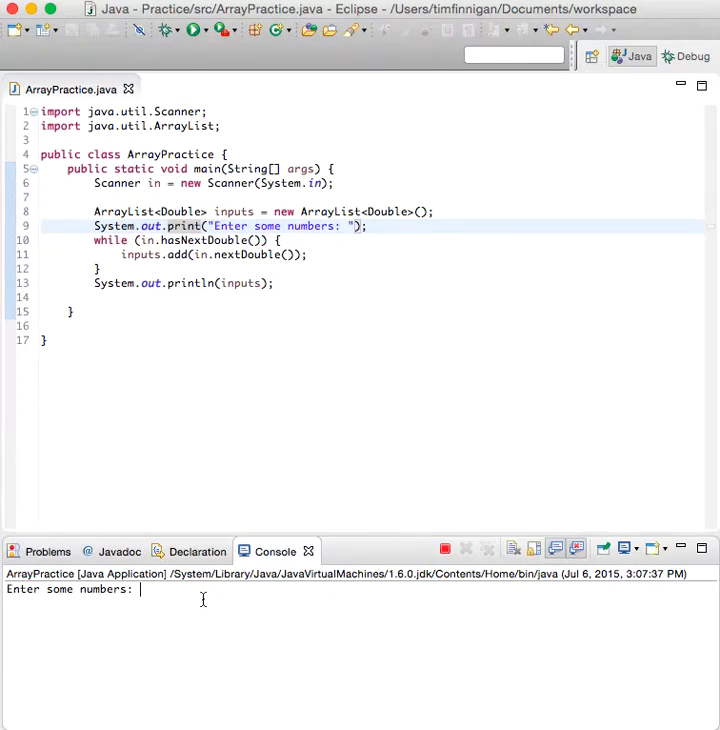
pyautogui.write('1 2 3')
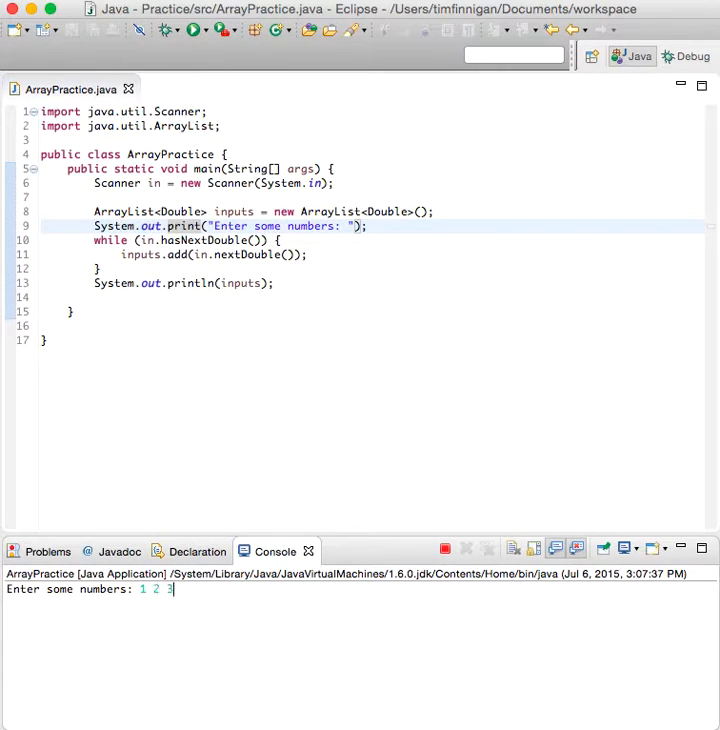
pyautogui.write('4 5 done')
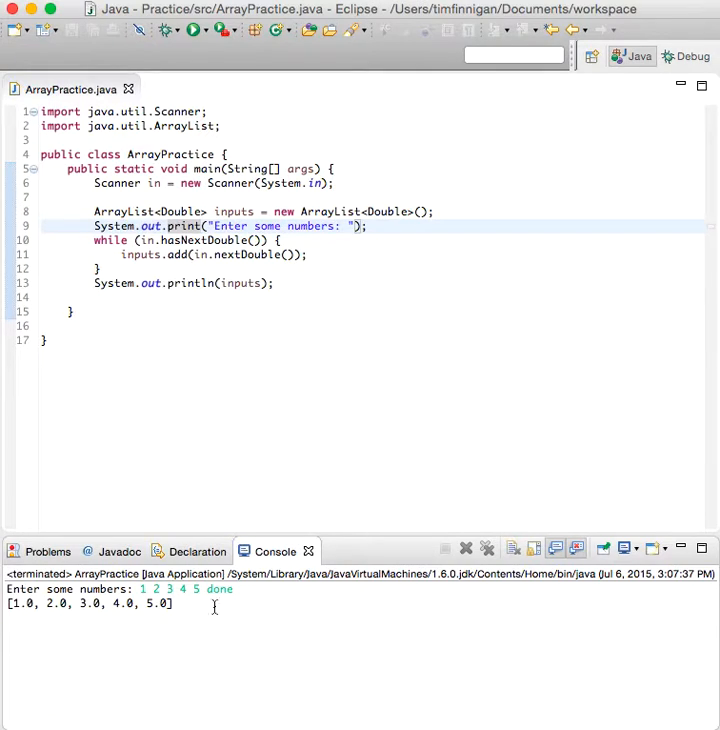
pyautogui.doubleClick(218, 588)
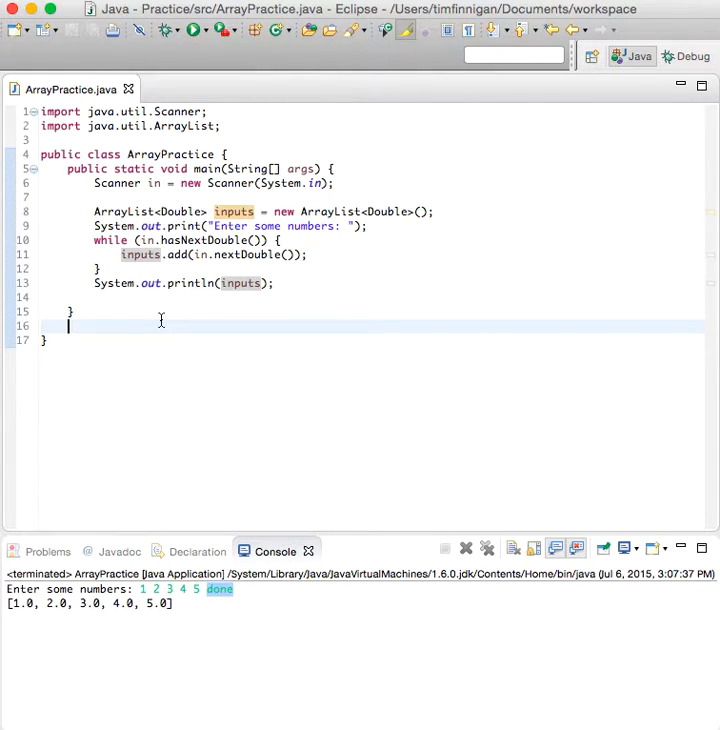
# - Write the method signature start public static ArrayList<Double> remove
pyautogui.write('public')
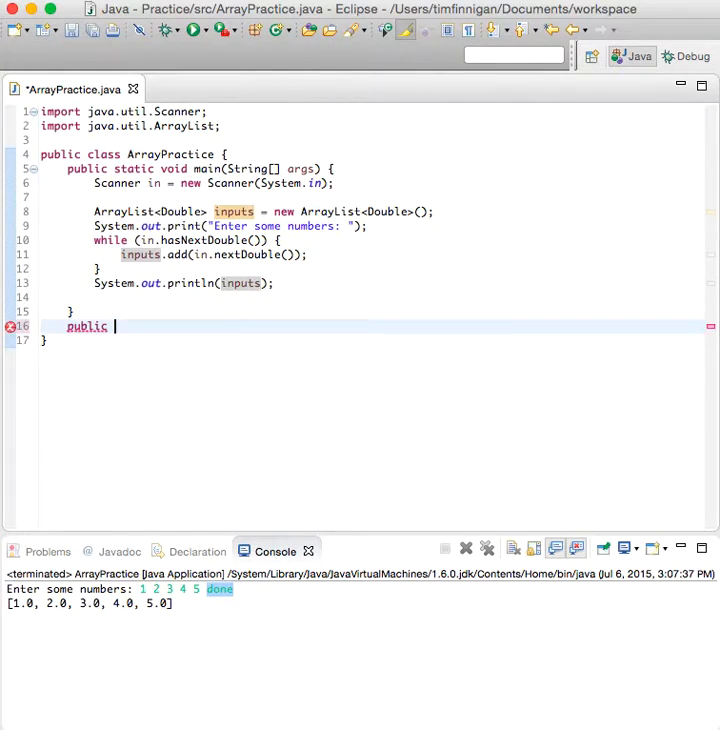
pyautogui.write('static')
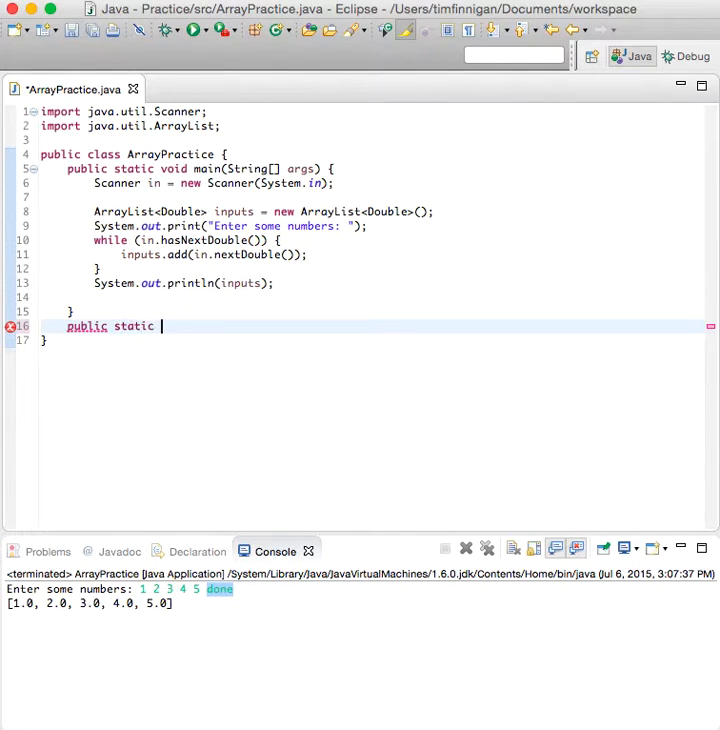
pyautogui.write('Arr')
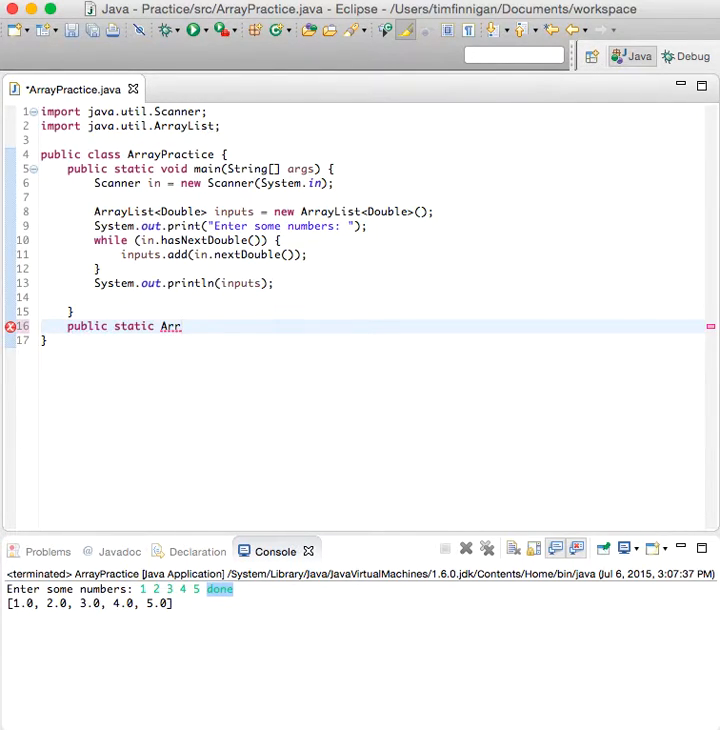
pyautogui.click(182, 326)
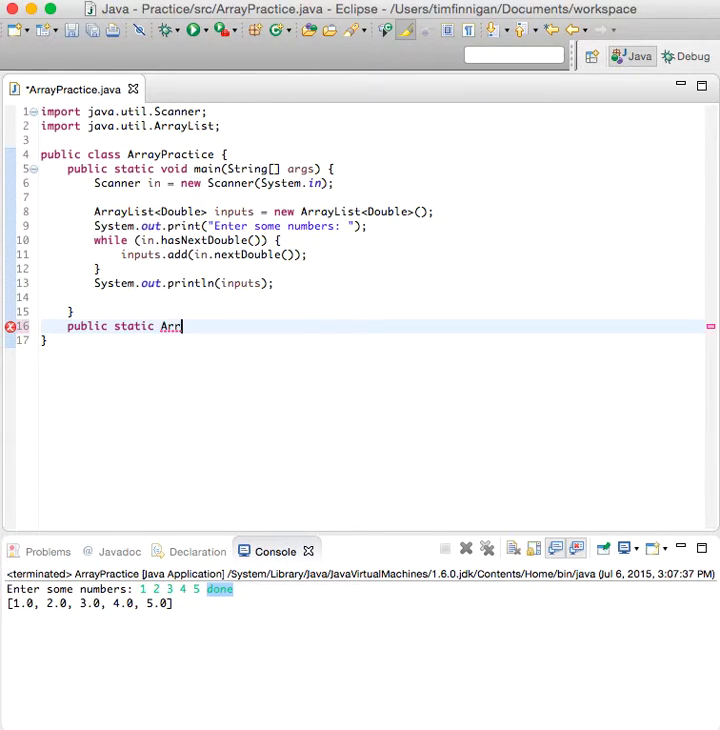
pyautogui.write('ayList')
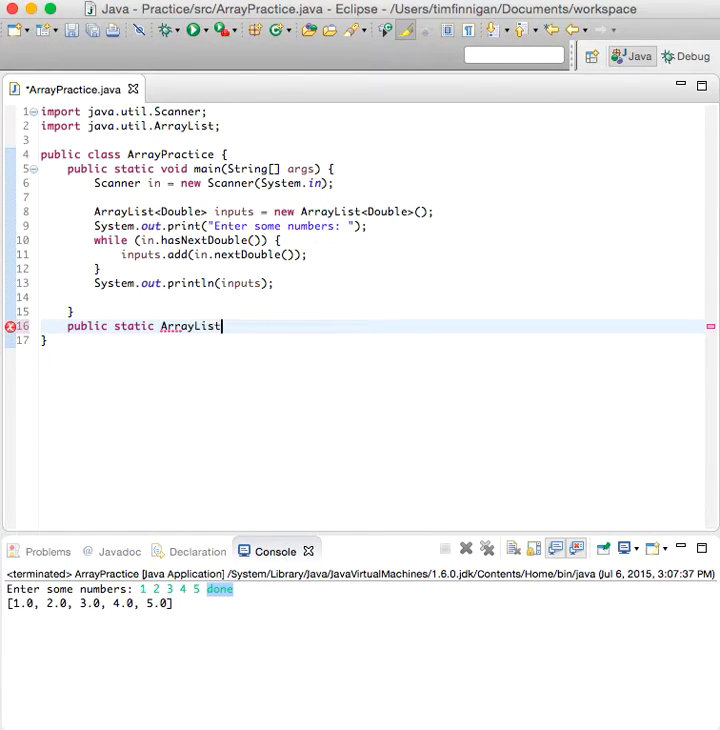
pyautogui.write('<Double>')
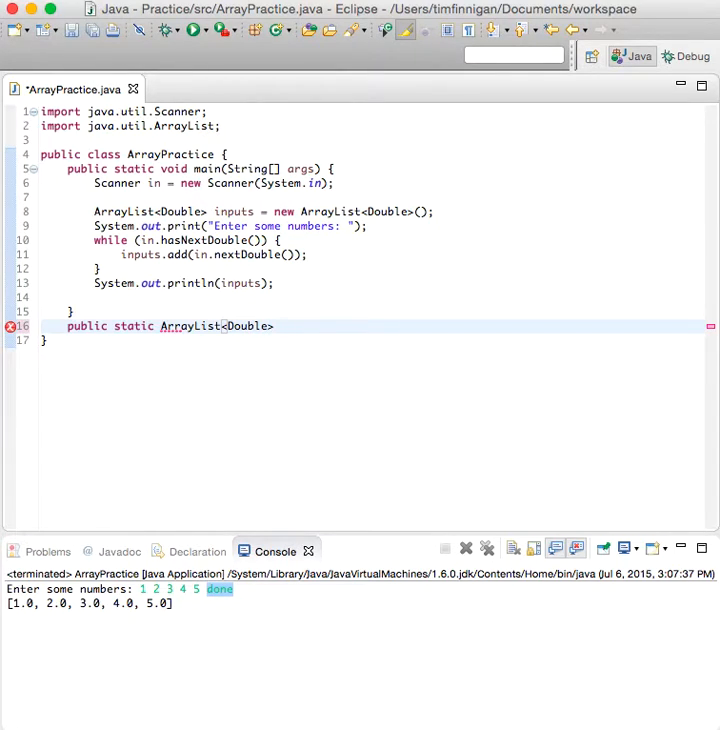
pyautogui.write('remove')
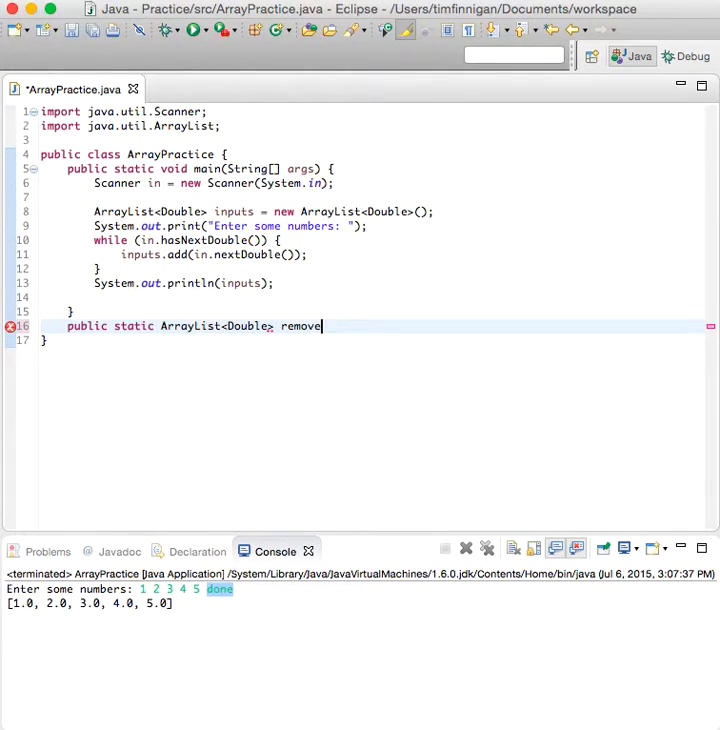
# - Add the parameter (ArrayList<Double> inputs) and an empty method body
pyautogui.write('(F')
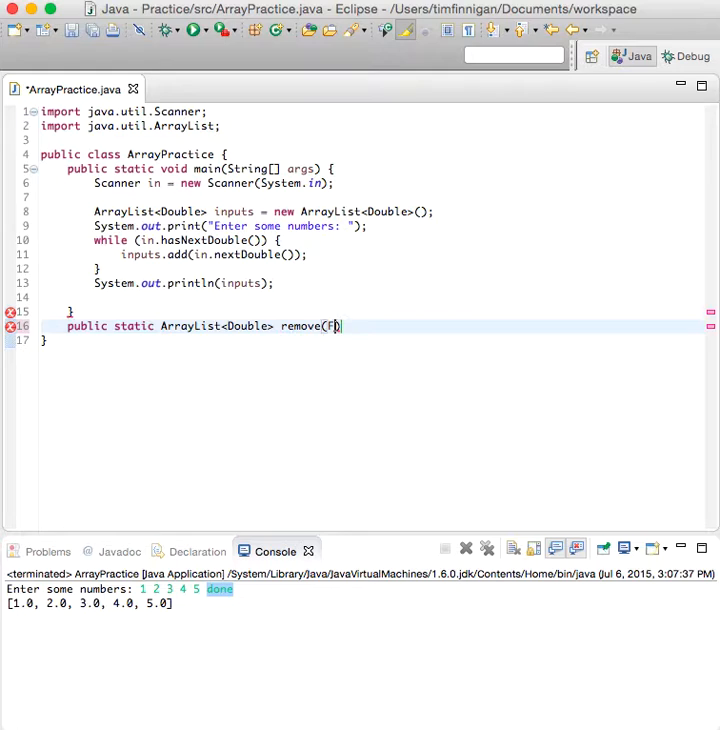
pyautogui.write('rrayList<>')
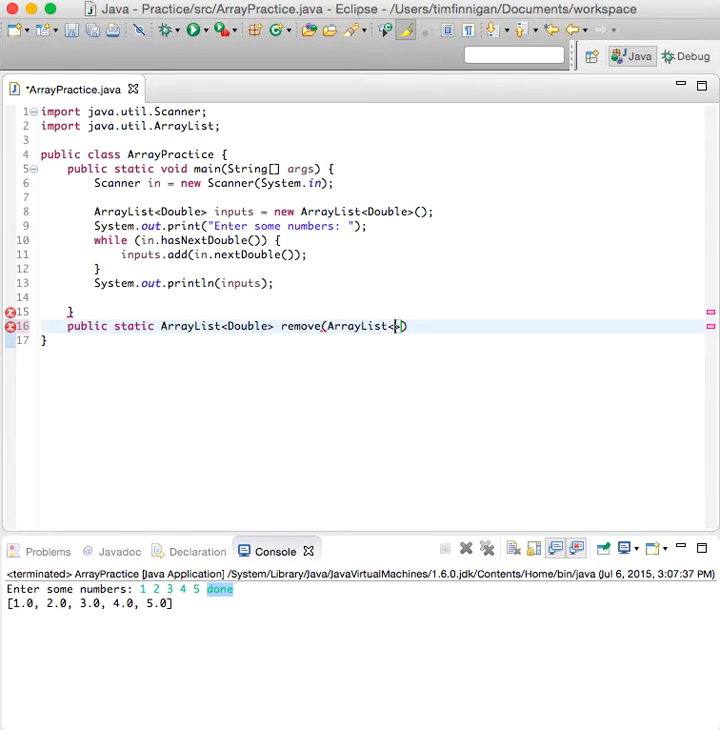
pyautogui.write('Double>')
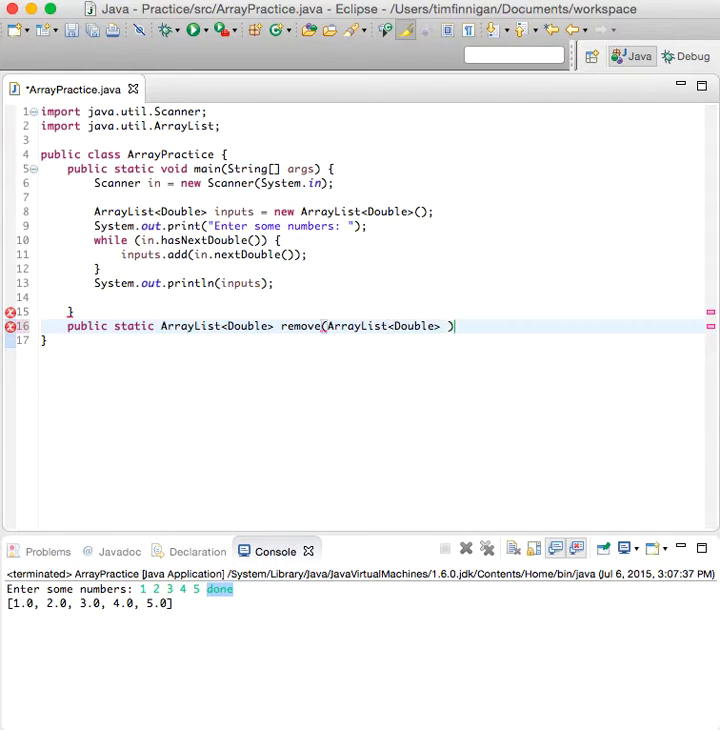
pyautogui.write('i')
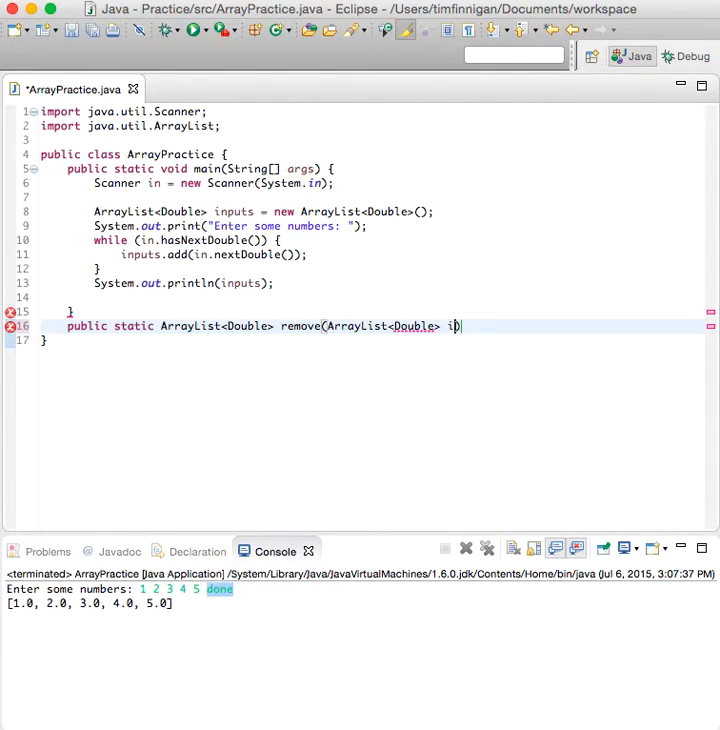
pyautogui.write('nputs')
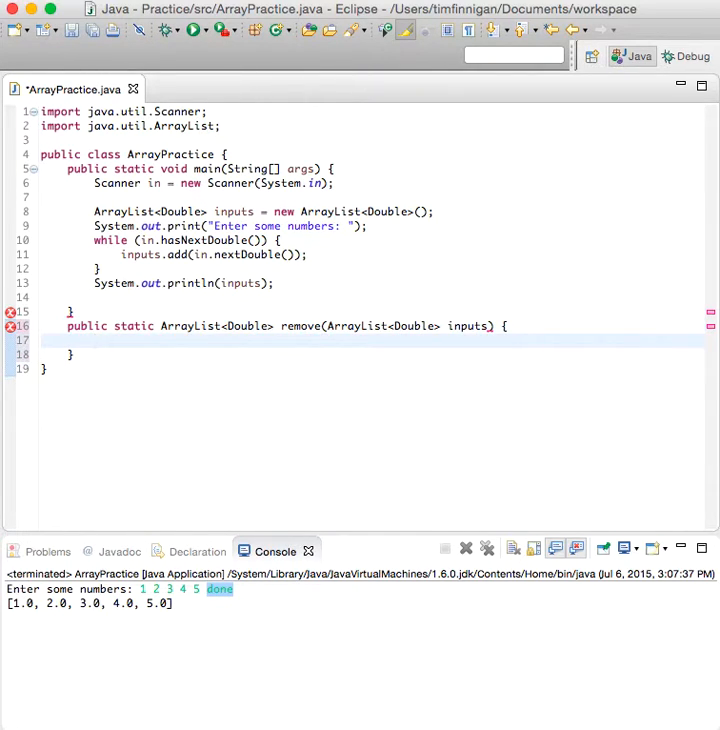
# - Declare int i = 0 and a while loop running while i is below inputs.size()
pyautogui.write('int i')
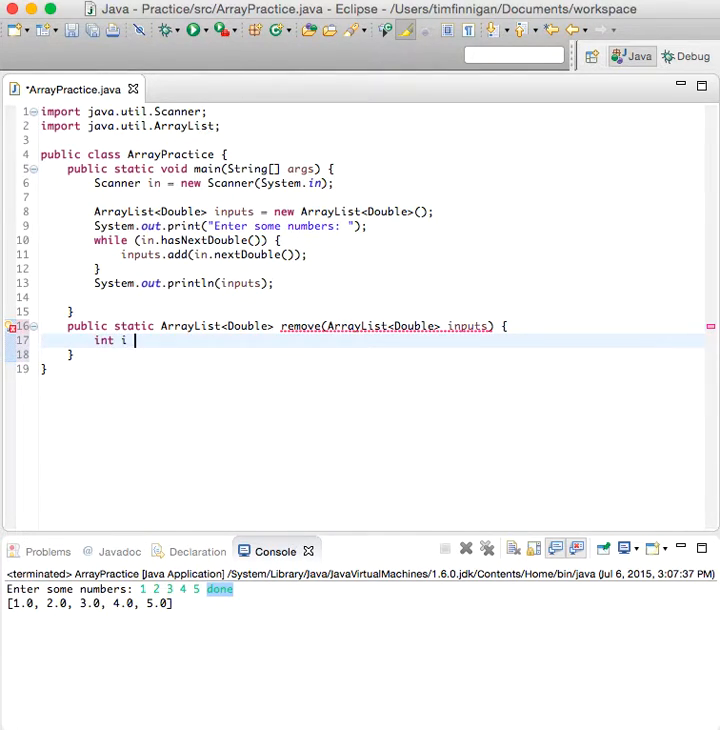
pyautogui.write('= 0;')
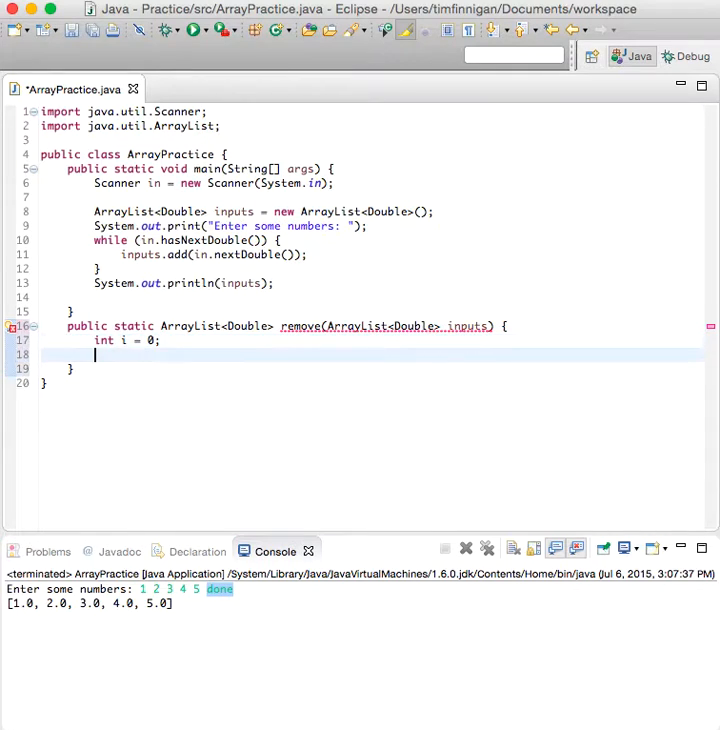
pyautogui.write('while')
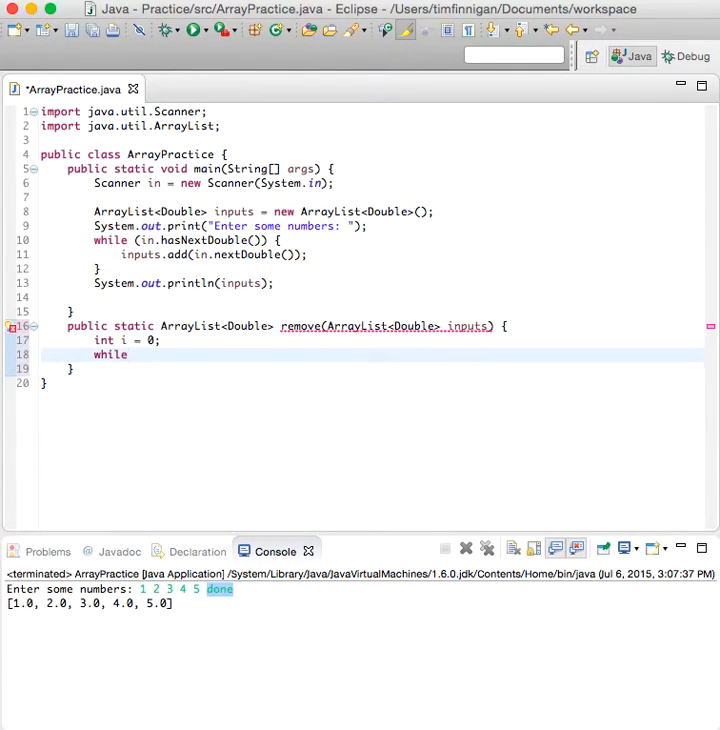
pyautogui.write('(i < inputs.size(')
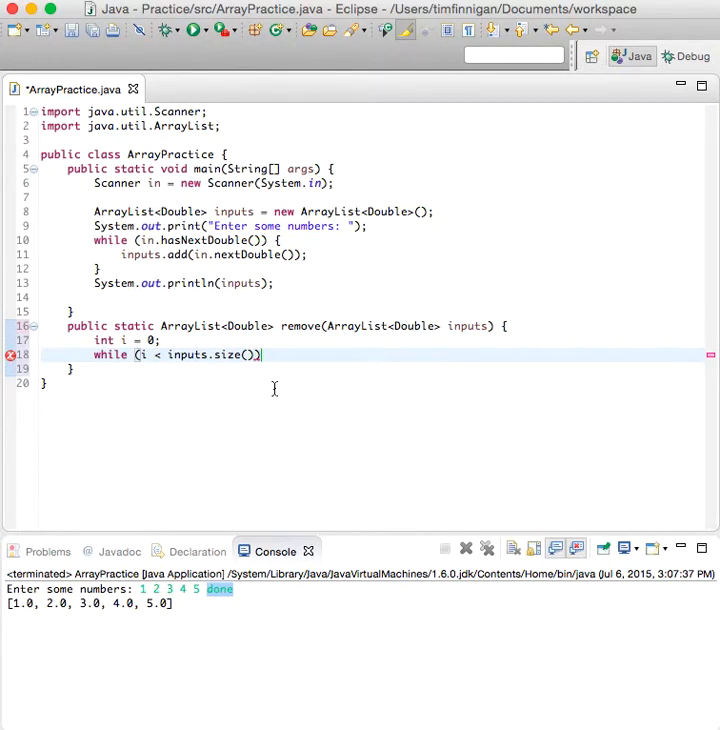
pyautogui.write('{')
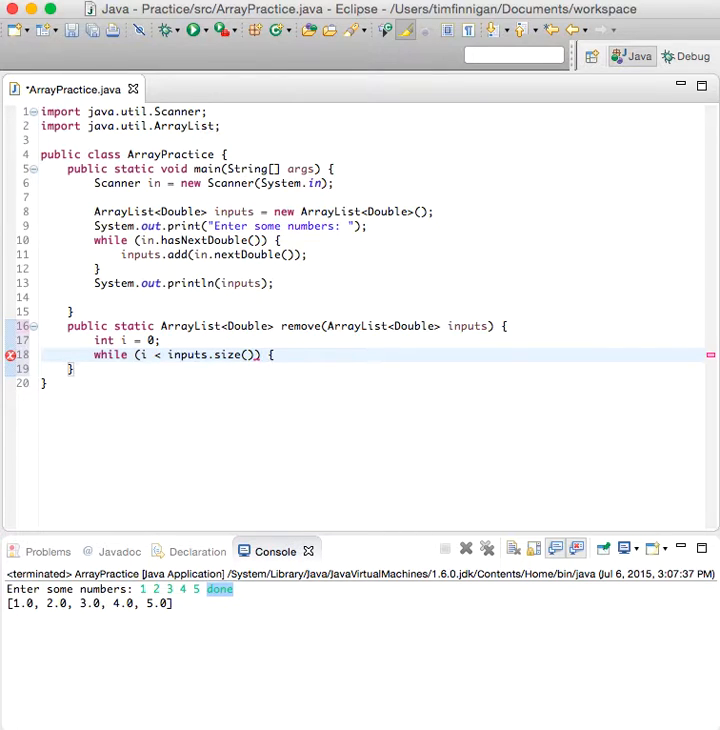
pyautogui.press('enter')
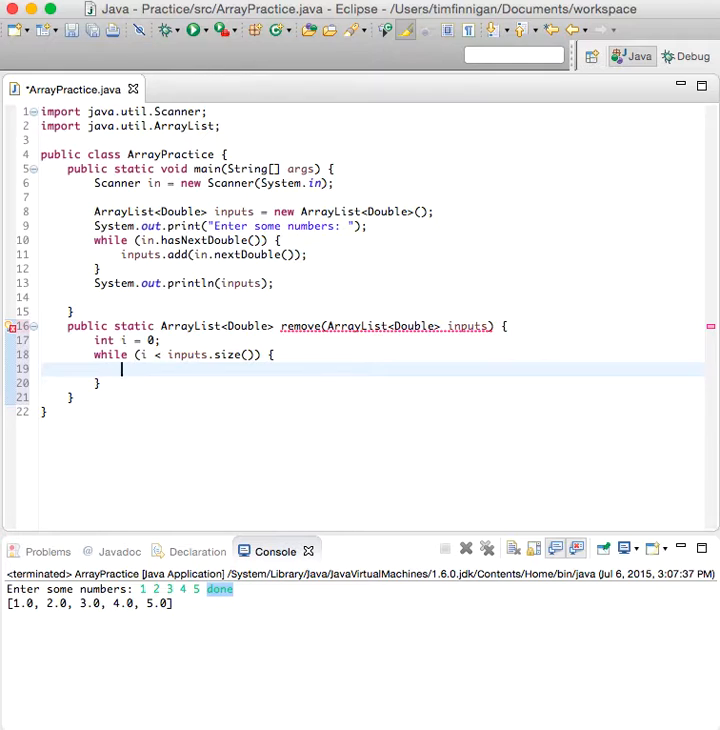
# - Inside the loop, remove inputs.get(i) when it is greater than 50
pyautogui.write('if (i)')
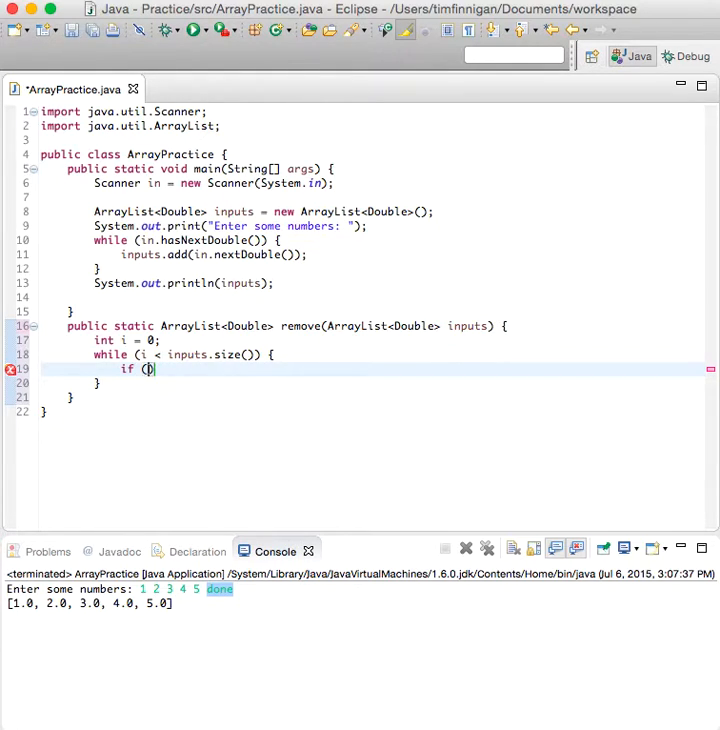
pyautogui.write('inputs.')
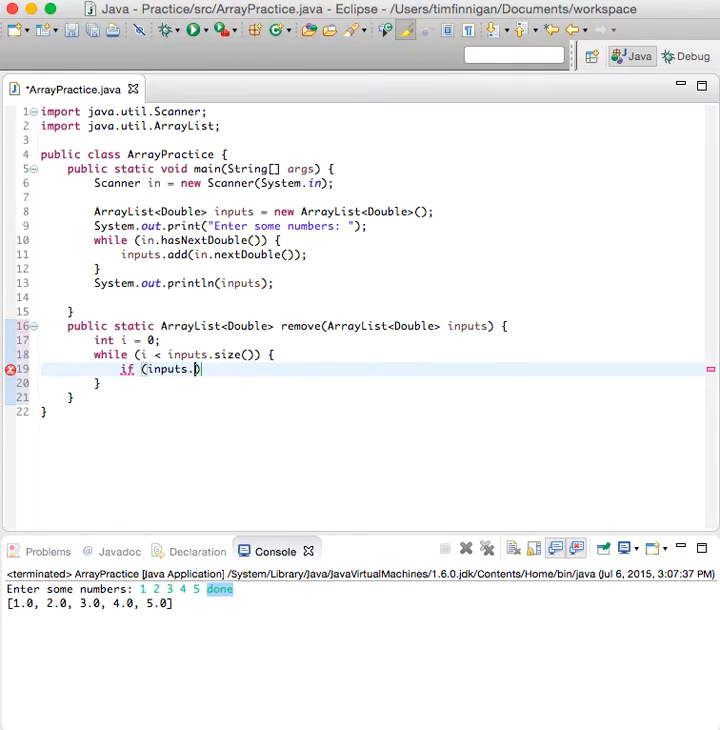
pyautogui.write('get(i)')
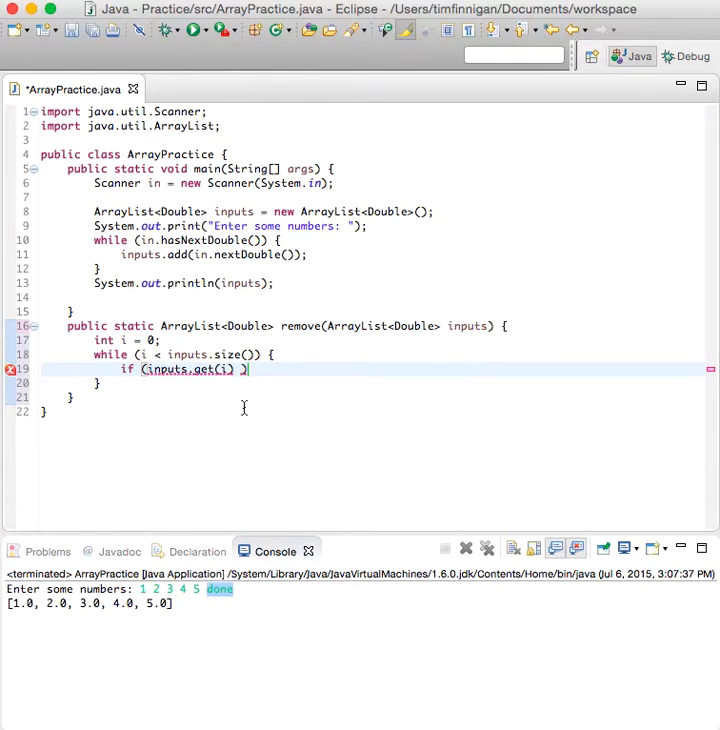
pyautogui.write('>')
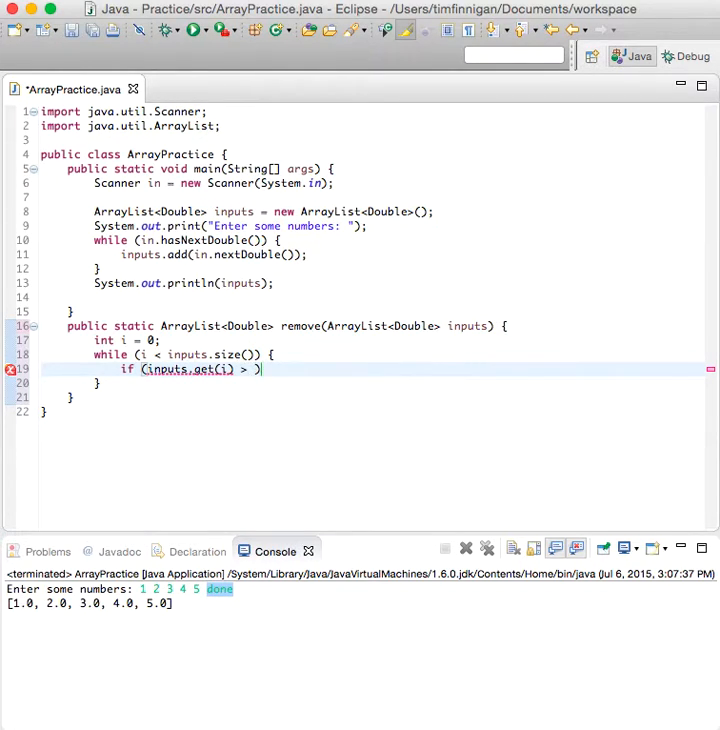
pyautogui.write('50')
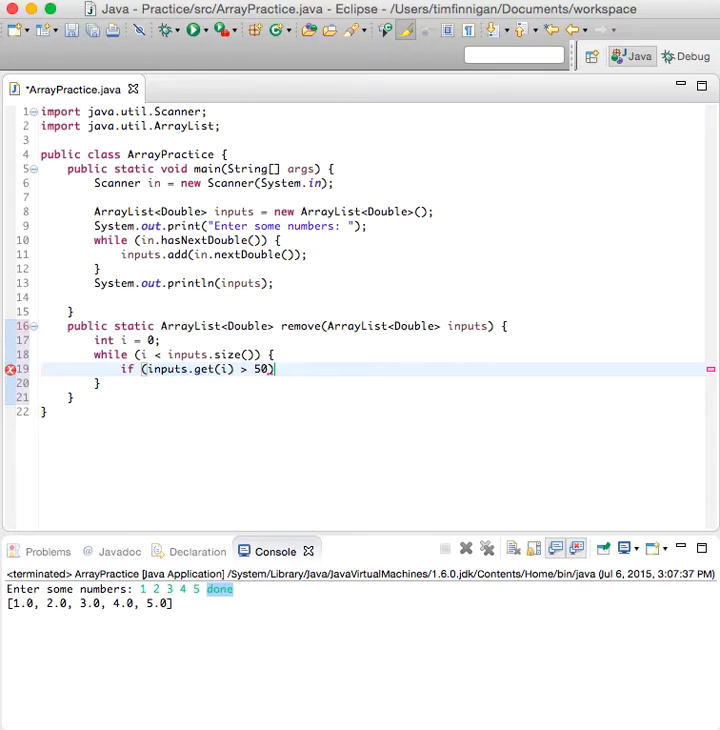
pyautogui.write('{')
pyautogui.write('inputs.remove(')
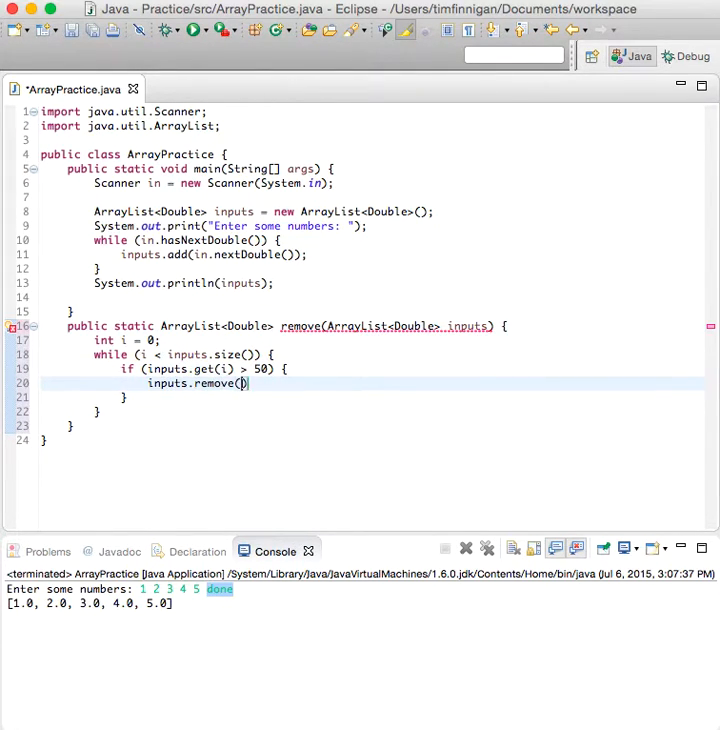
pyautogui.write('i);')
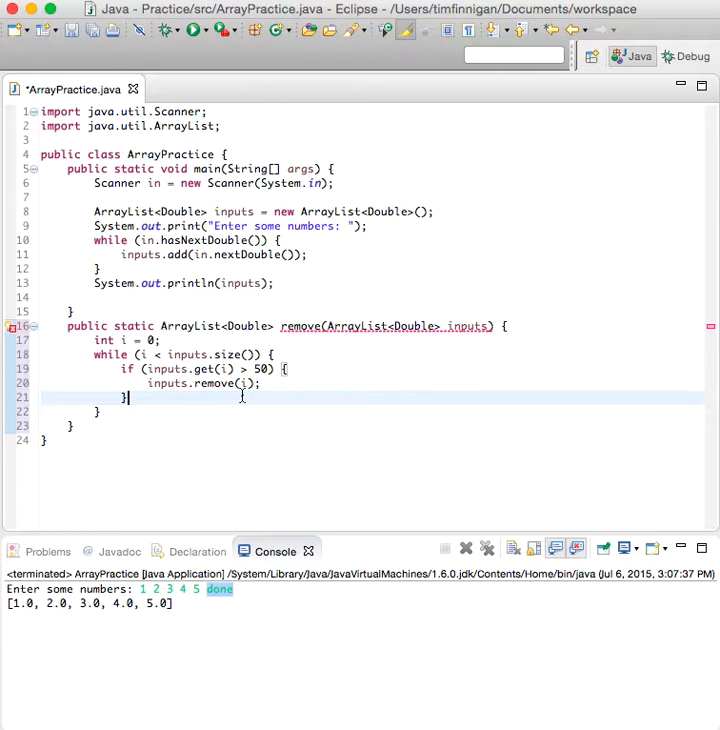
# - Add the else branch incrementing i, then return inputs after the loop
pyautogui.write('else {')
pyautogui.write('i++;')
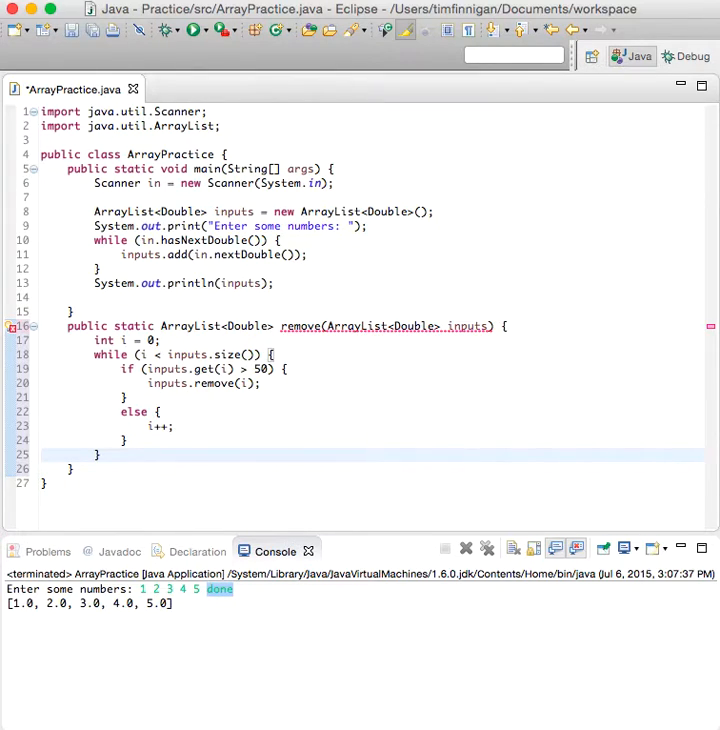
pyautogui.write('retu')
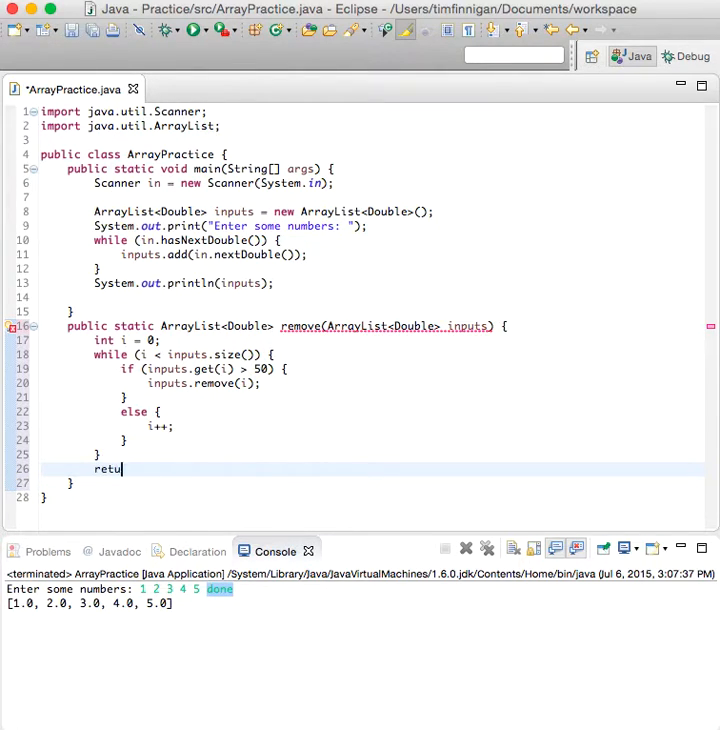
pyautogui.write('rn inputs;')
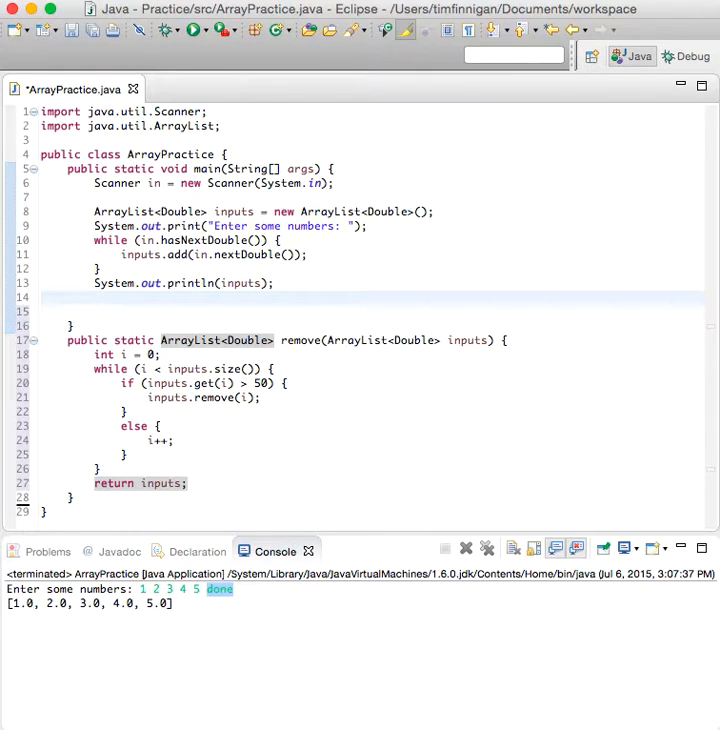
# - In main, assign inputs = remove(inputs) after the first println
pyautogui.write('inputs')
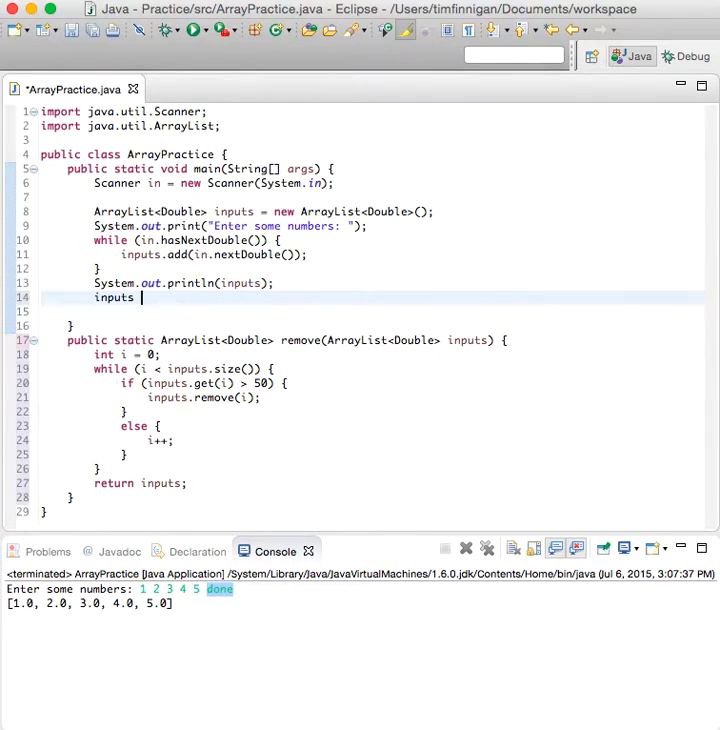
pyautogui.write('= remove(inputs);')
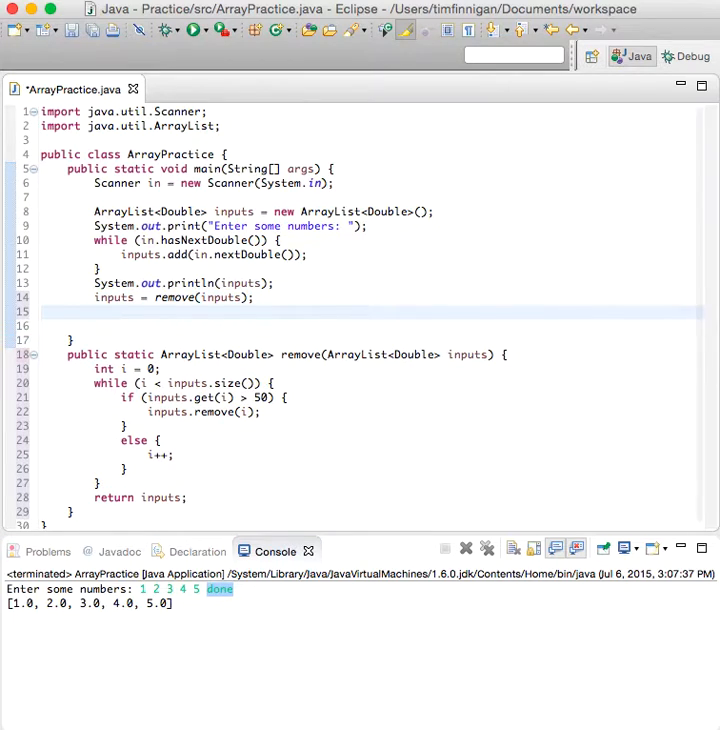
pyautogui.write('println')
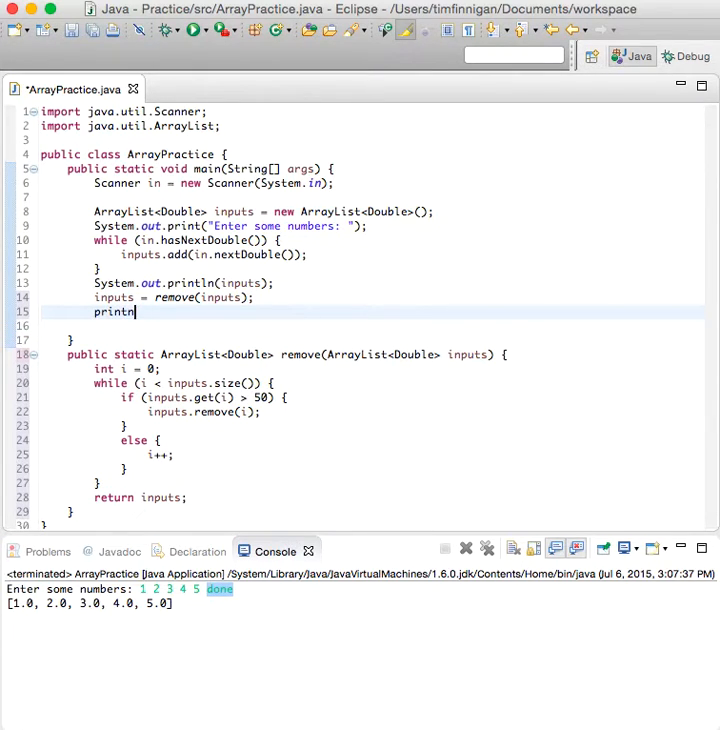
pyautogui.write('l')
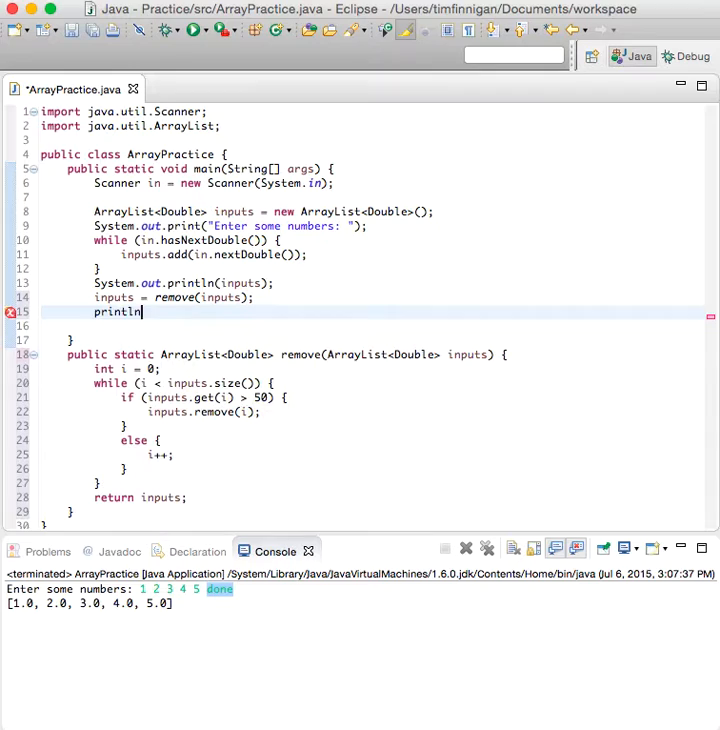
# - Print a blank line with System.out.println("") and then print the filtered inputs list
pyautogui.write('System.out.println("");')
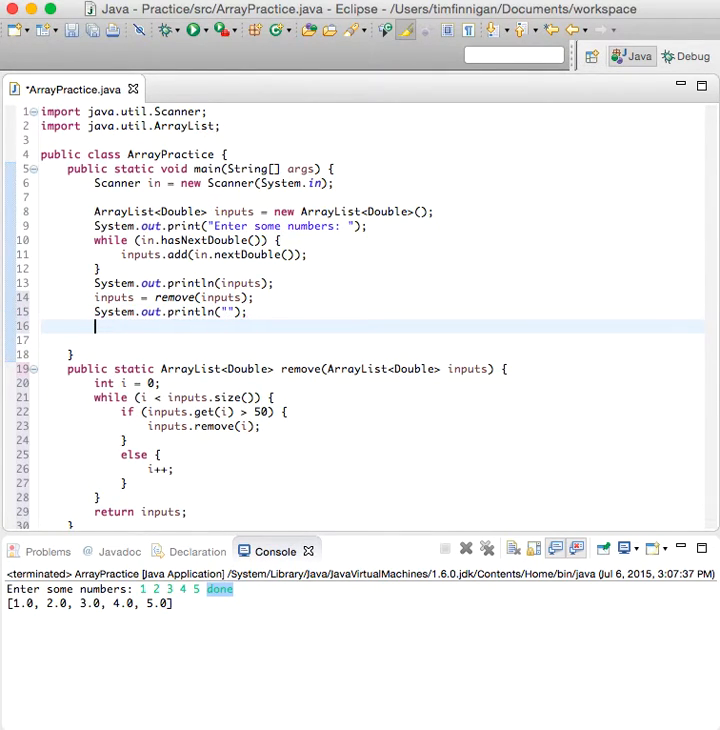
pyautogui.write('print')
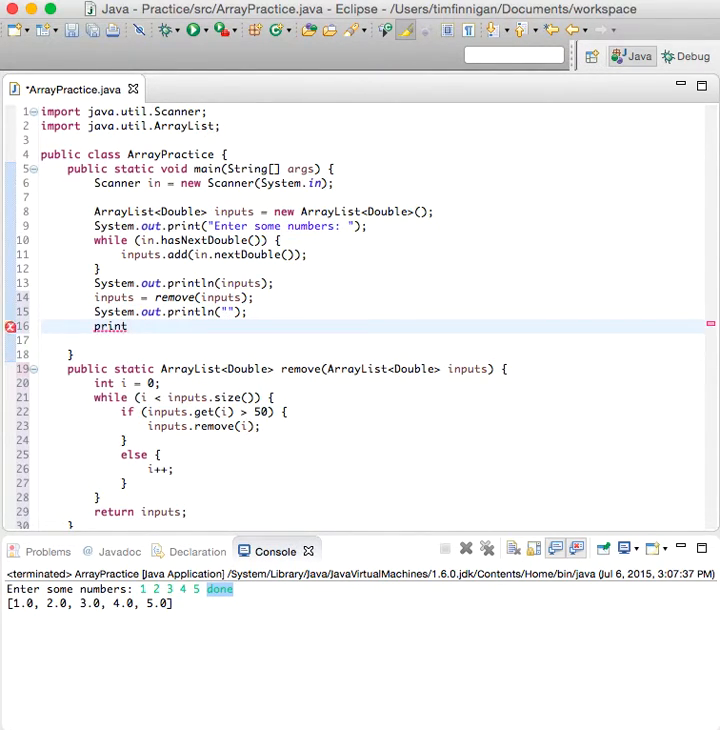
pyautogui.write('System.out.println("");')
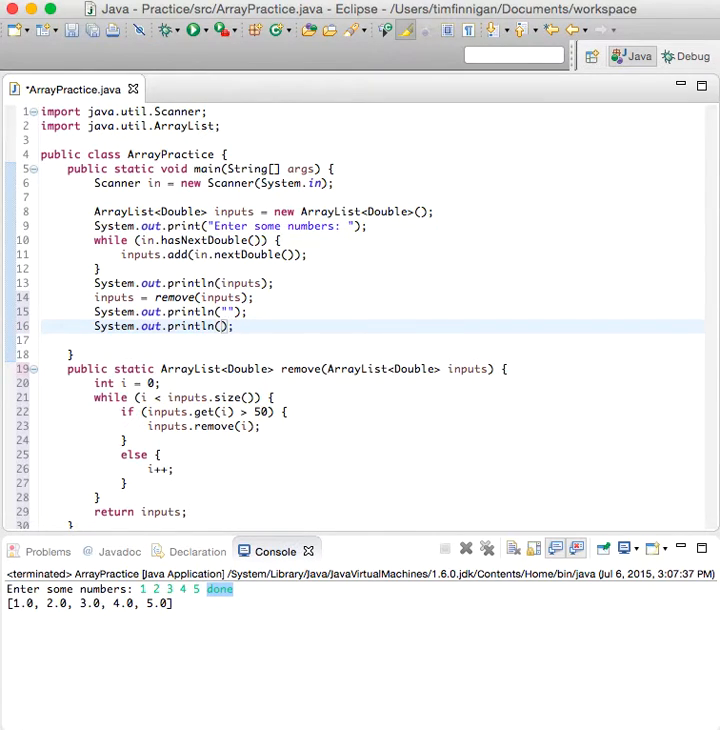
pyautogui.write('inputs')
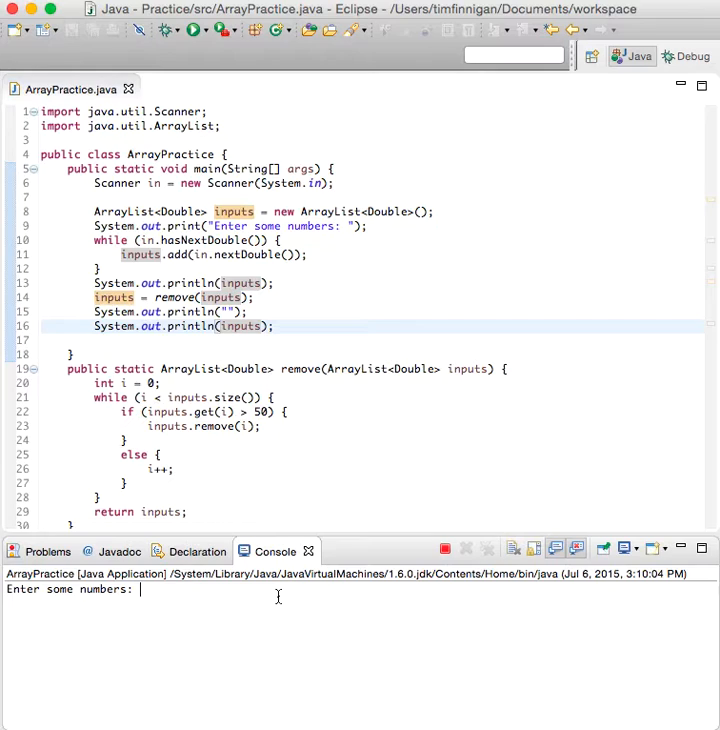
pyautogui.write('5 10 500')
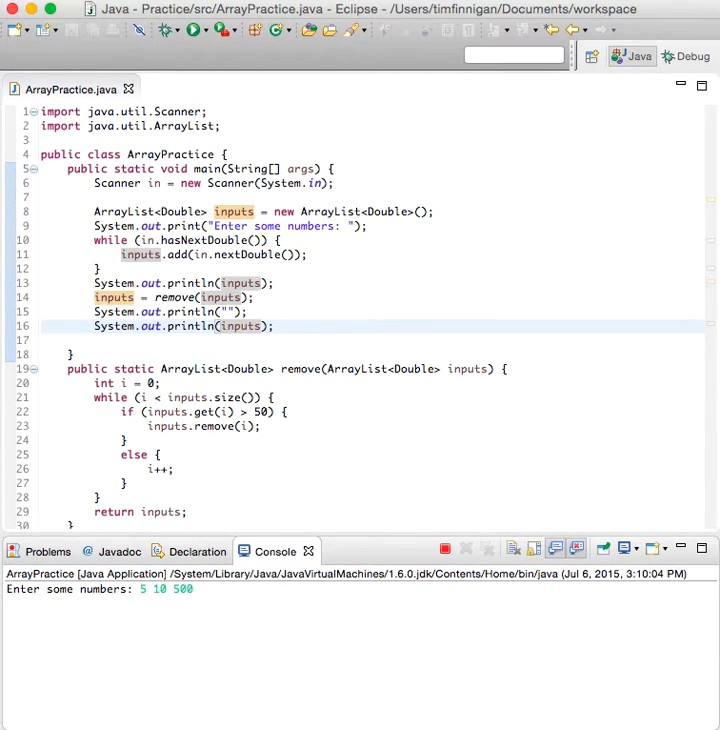
pyautogui.write('100')
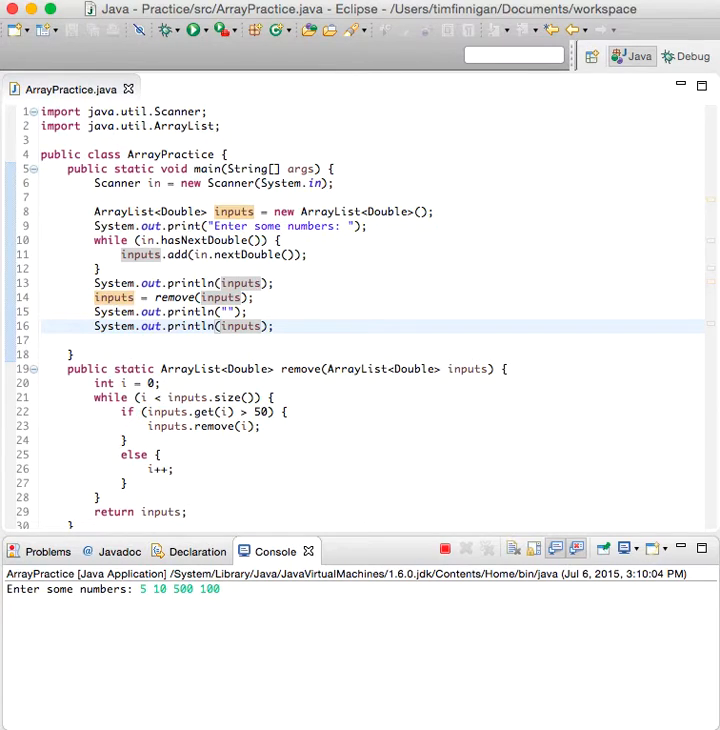
pyautogui.write('25 50')
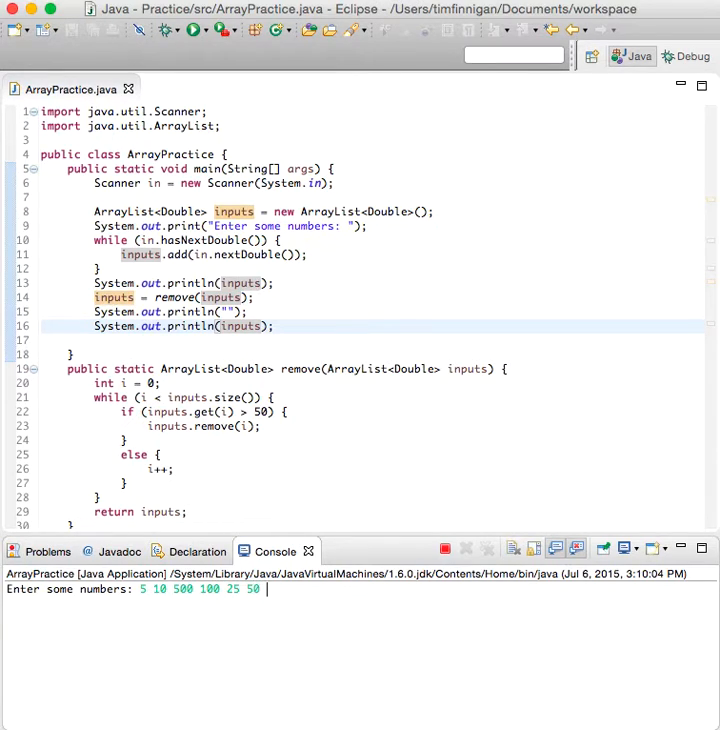
pyautogui.write('51')
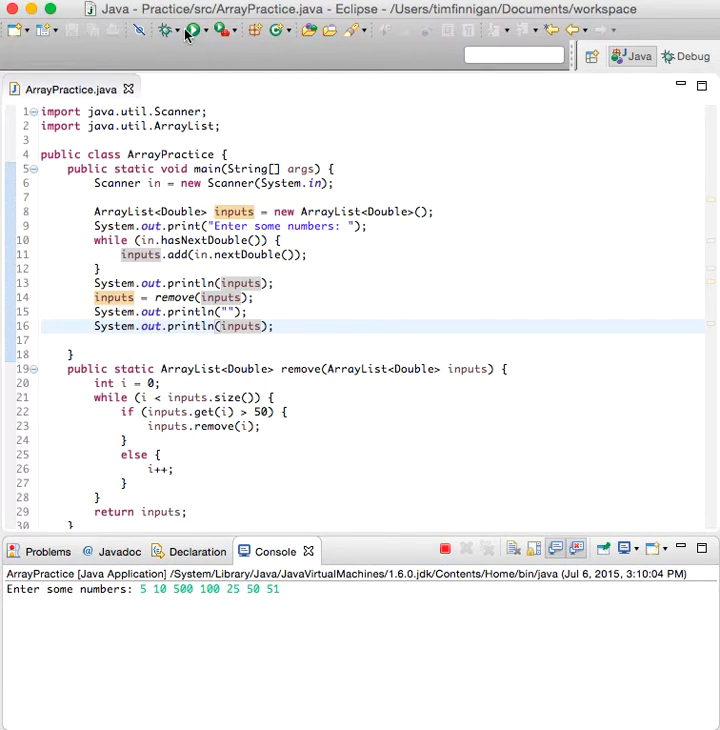
pyautogui.moveTo(350, 624)
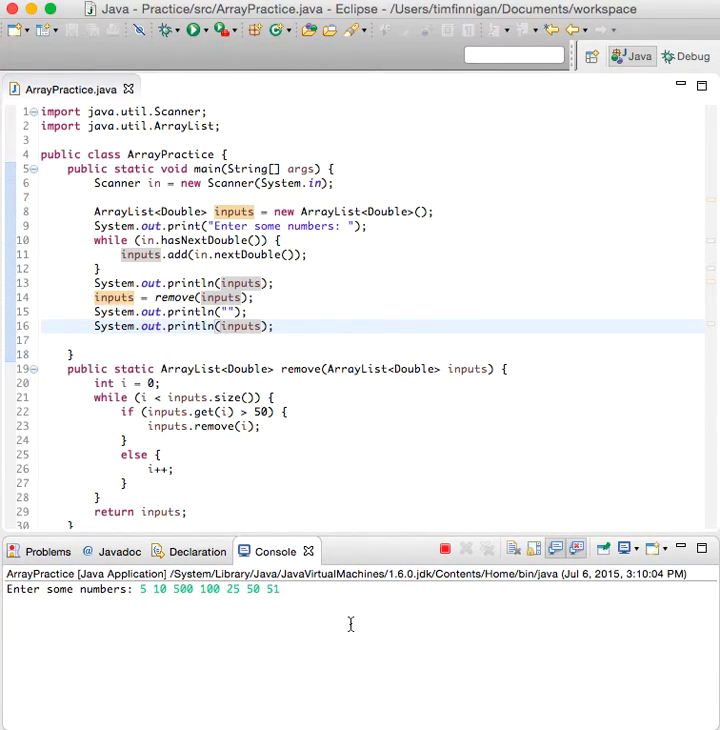
pyautogui.write('done')
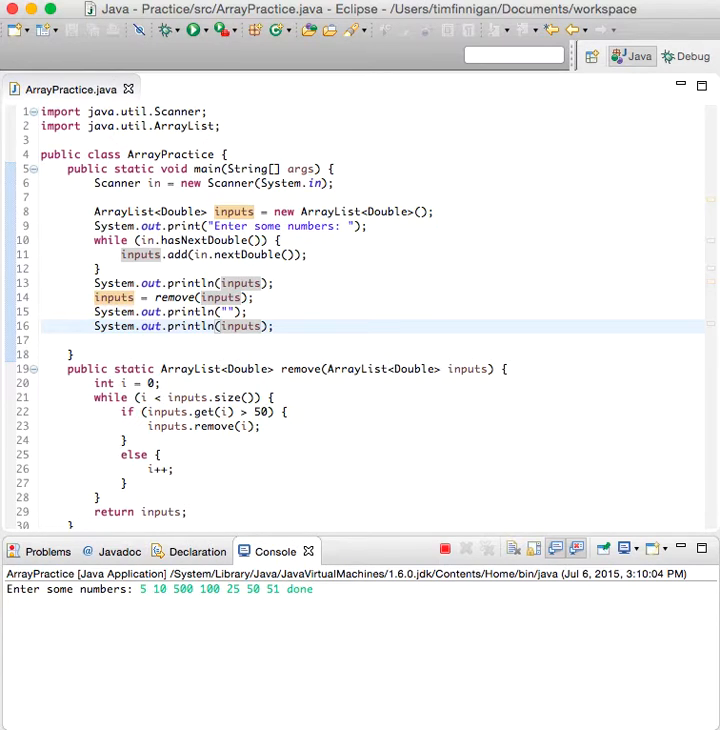